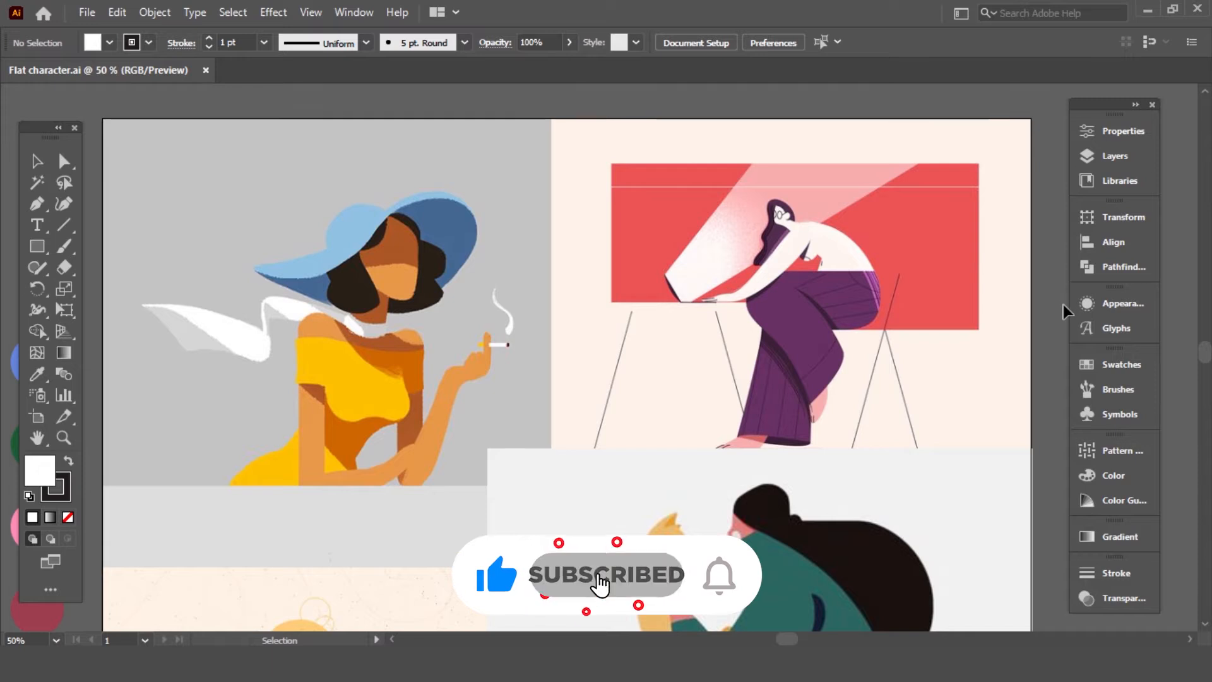
# Step: Scroll down over the placed scan of the six sketched women to reach the first figure
pyautogui.scroll(-3)
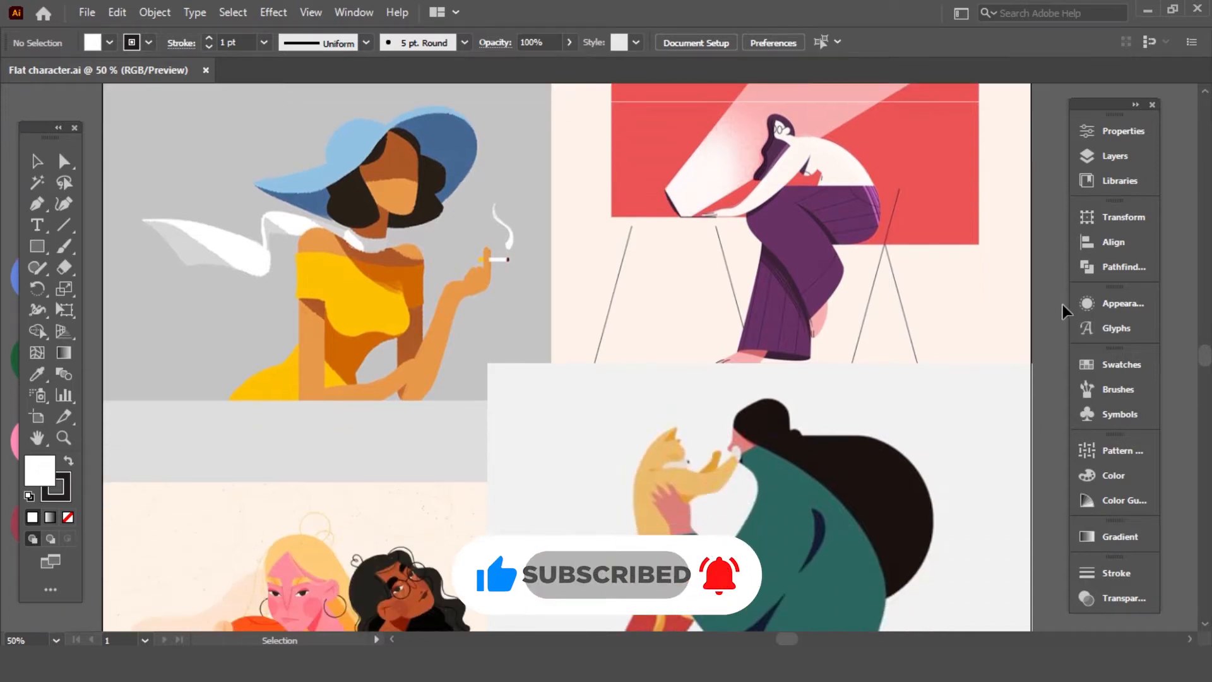
pyautogui.scroll(-3)
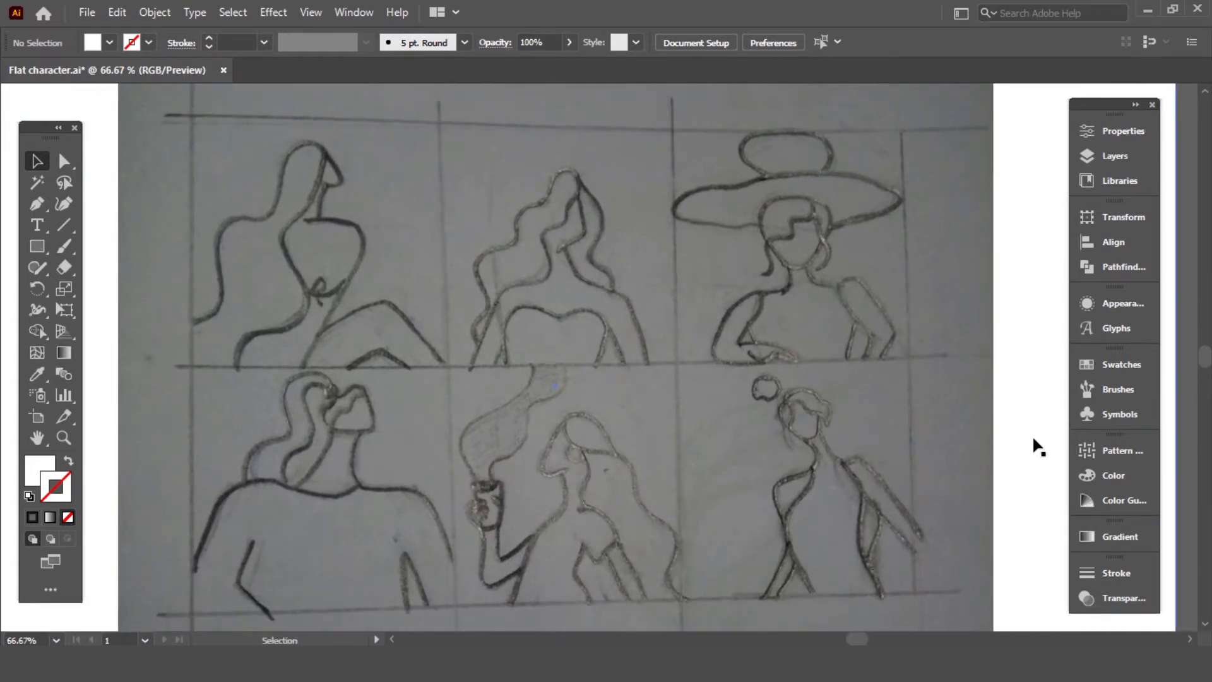
pyautogui.moveTo(154, 215)
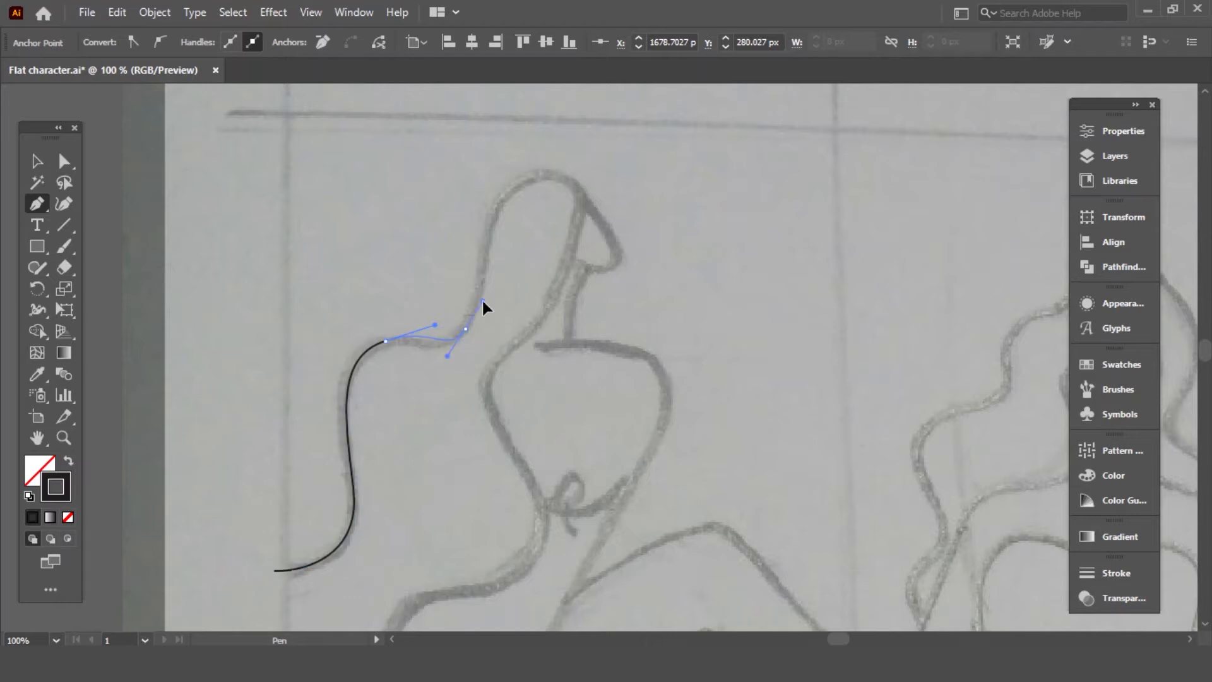
# Step: Extend the first woman's wavy hair outline with a curved segment and place its last point
pyautogui.moveTo(488, 305); pyautogui.dragTo(379, 332)
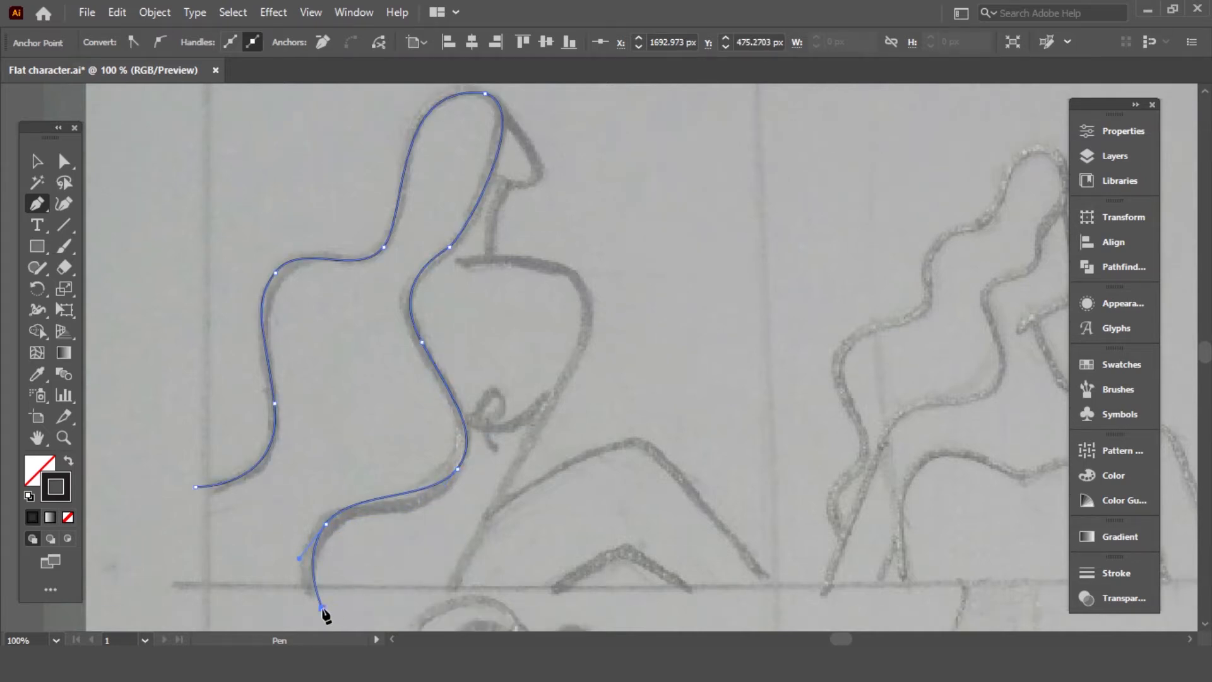
pyautogui.click(64, 160)
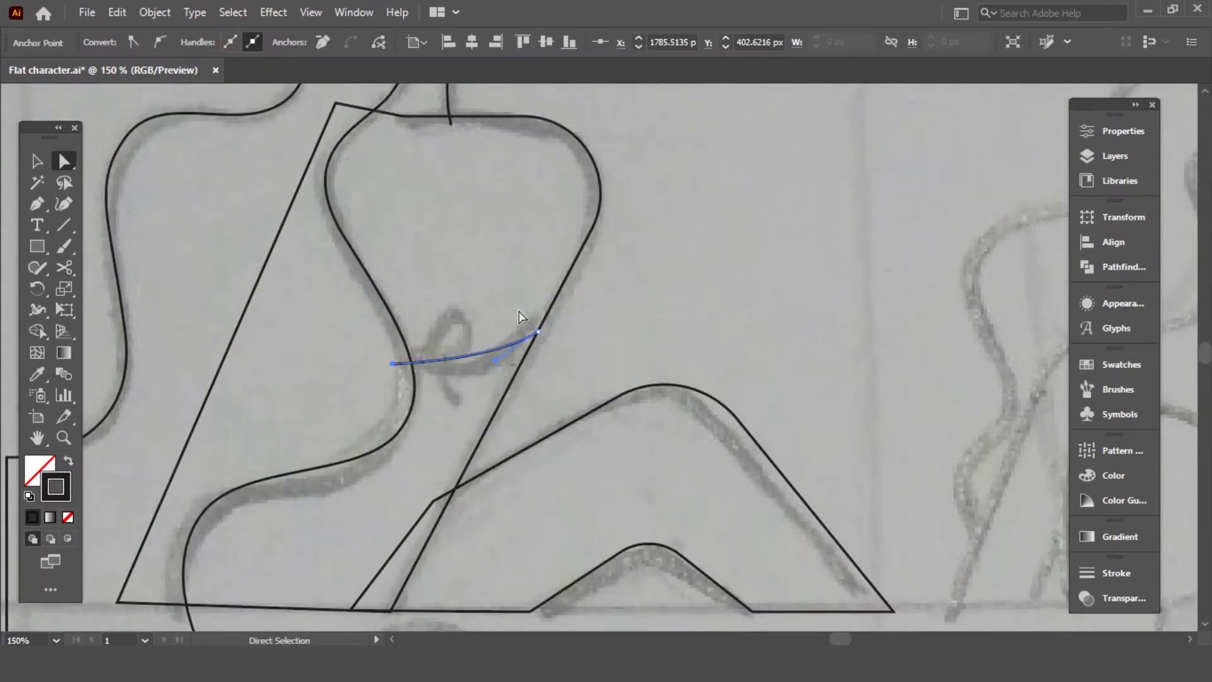
# Step: Bend the short curve below the face, close the small neck loop and adjust its shape
pyautogui.moveTo(537, 332); pyautogui.dragTo(571, 290)
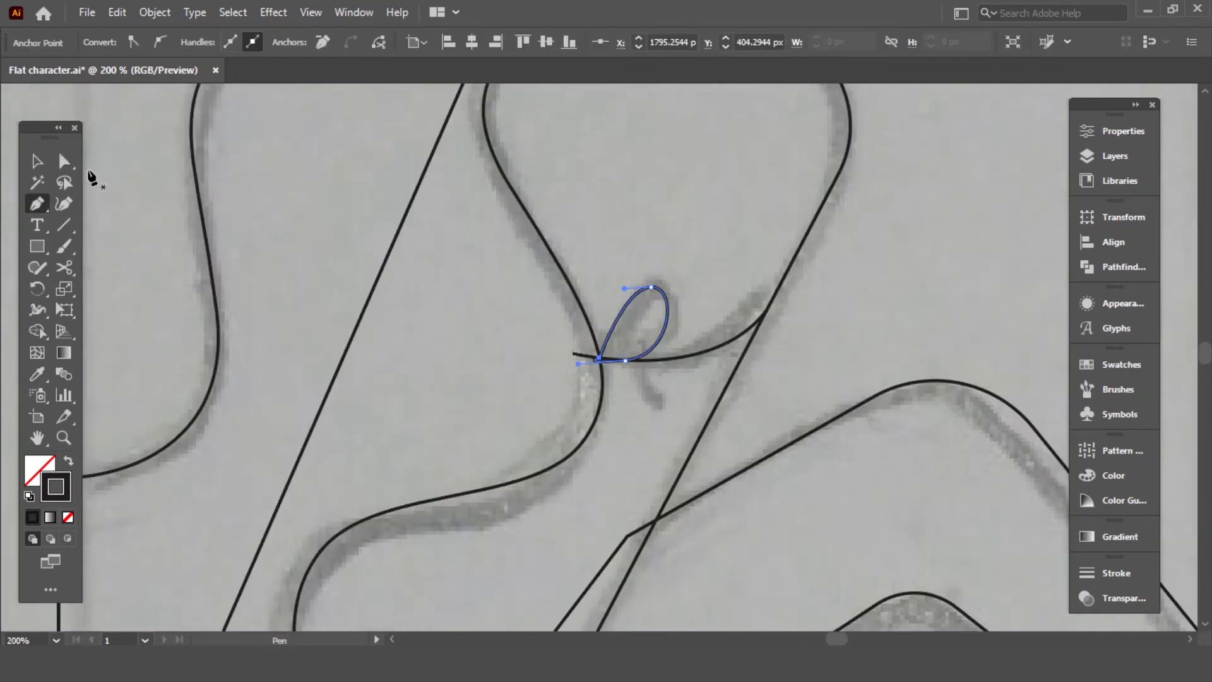
pyautogui.click(65, 160)
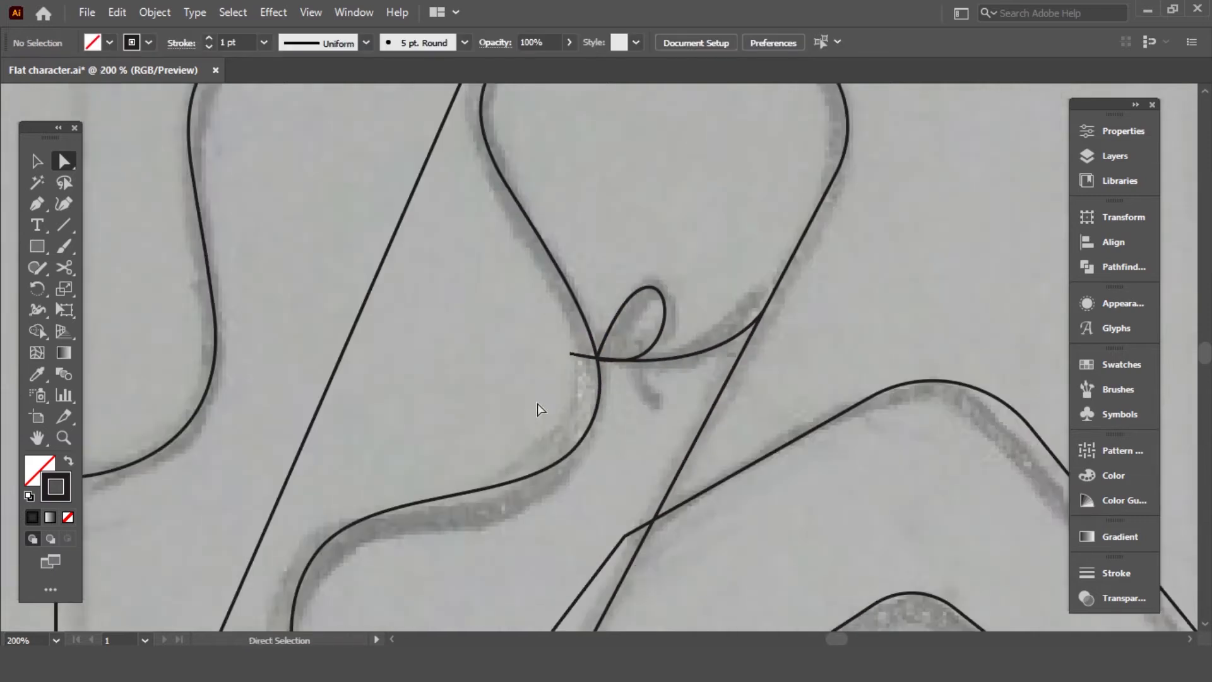
pyautogui.moveTo(622, 360); pyautogui.dragTo(639, 415)
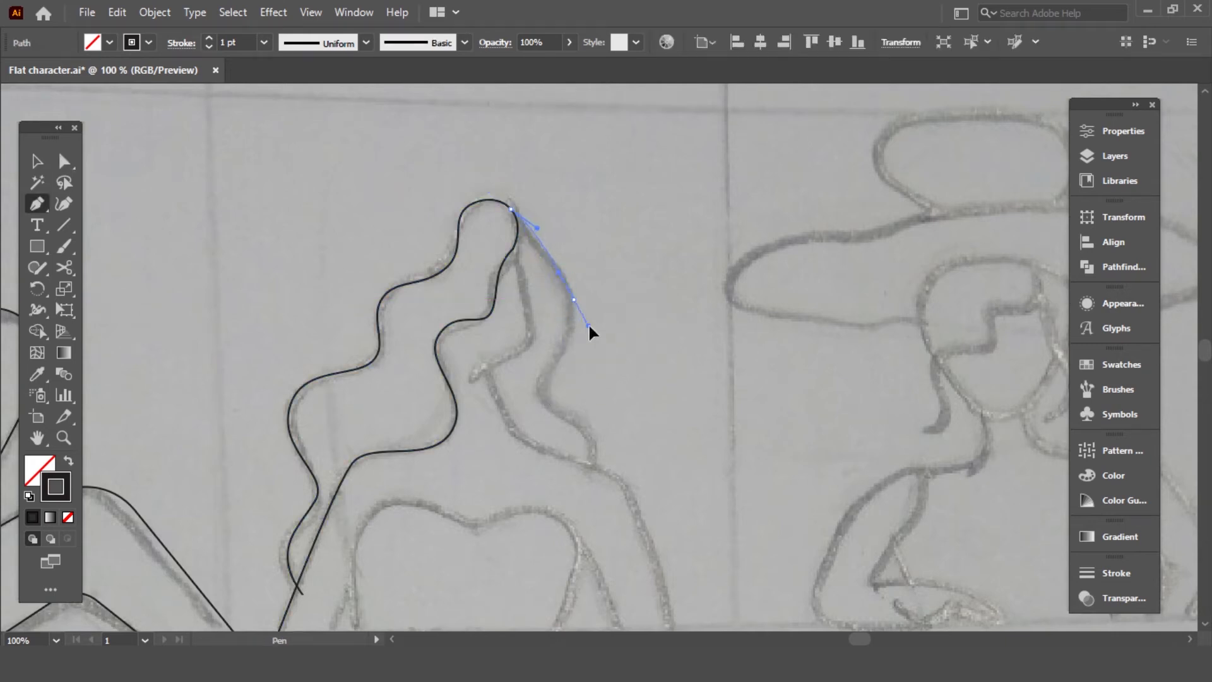
# Step: Curve the second woman's hair line down from her head toward the shoulder
pyautogui.moveTo(585, 328); pyautogui.dragTo(577, 514)
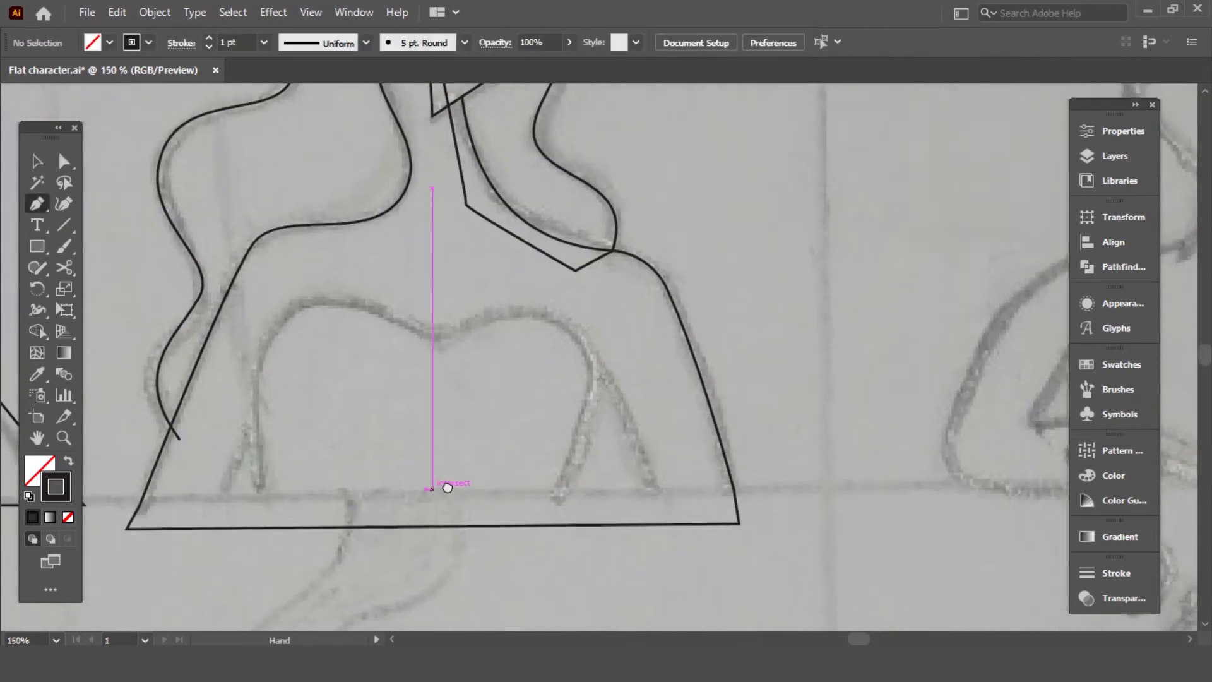
# Step: Finish the bodice shape with its bottom and dip points, then adjust the hair outline's curve
pyautogui.click(356, 514)
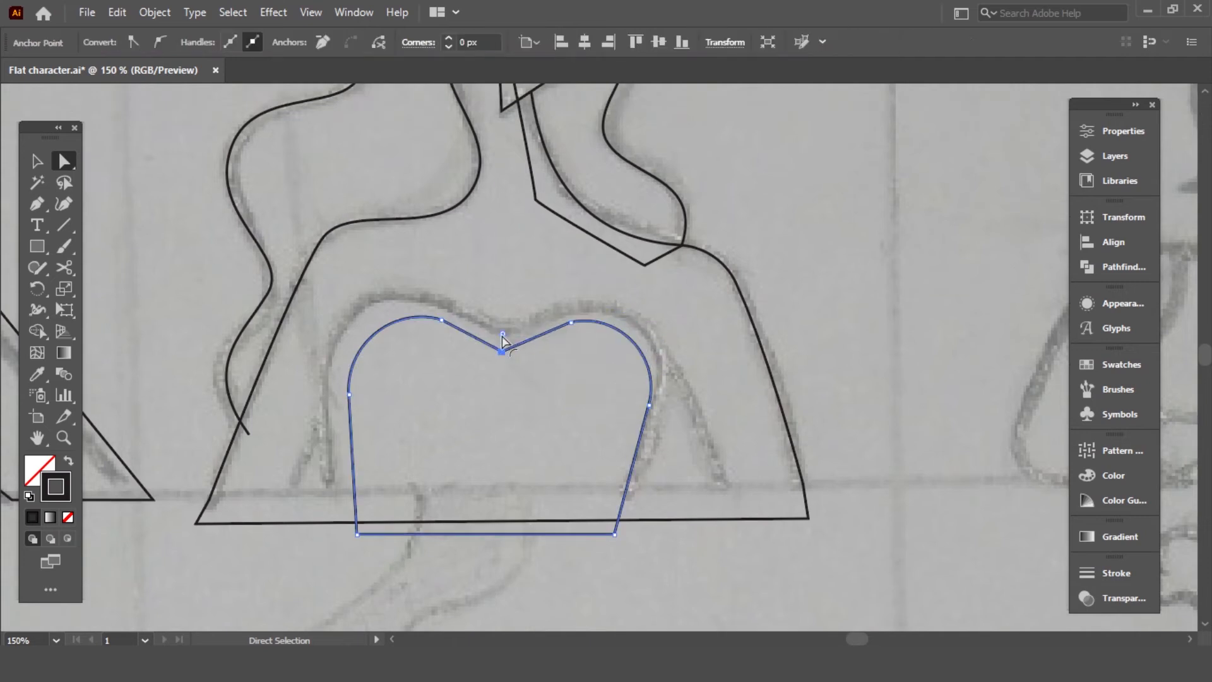
pyautogui.click(330, 510)
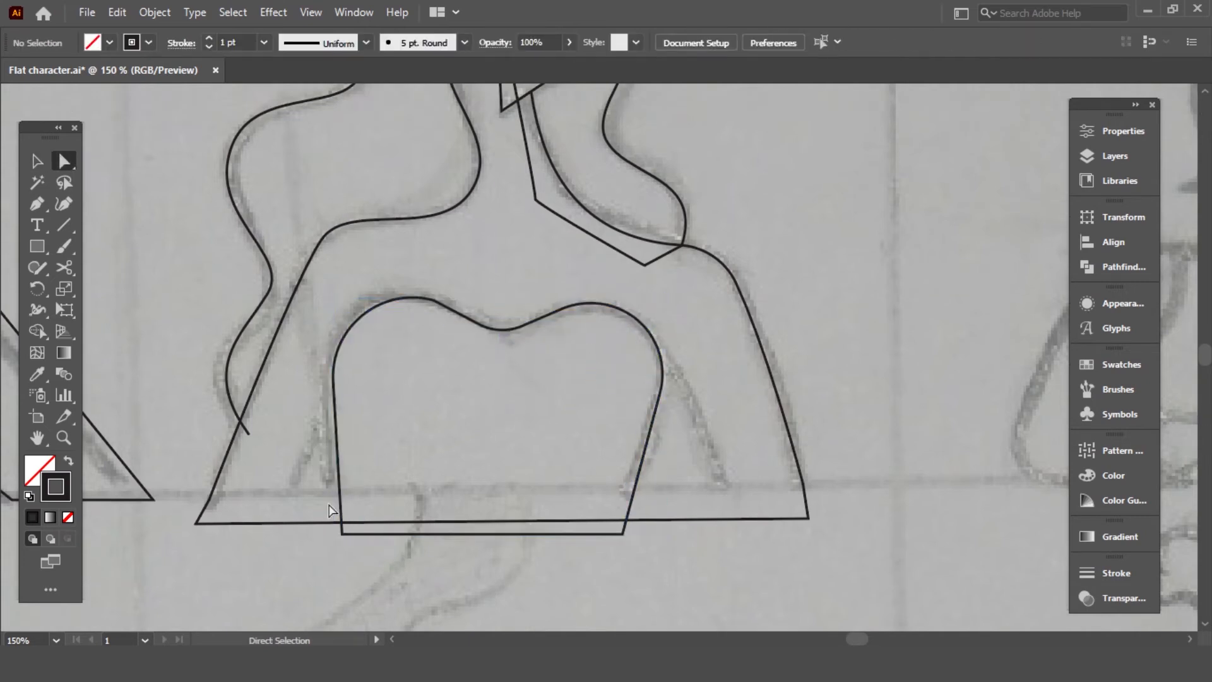
pyautogui.click(37, 204)
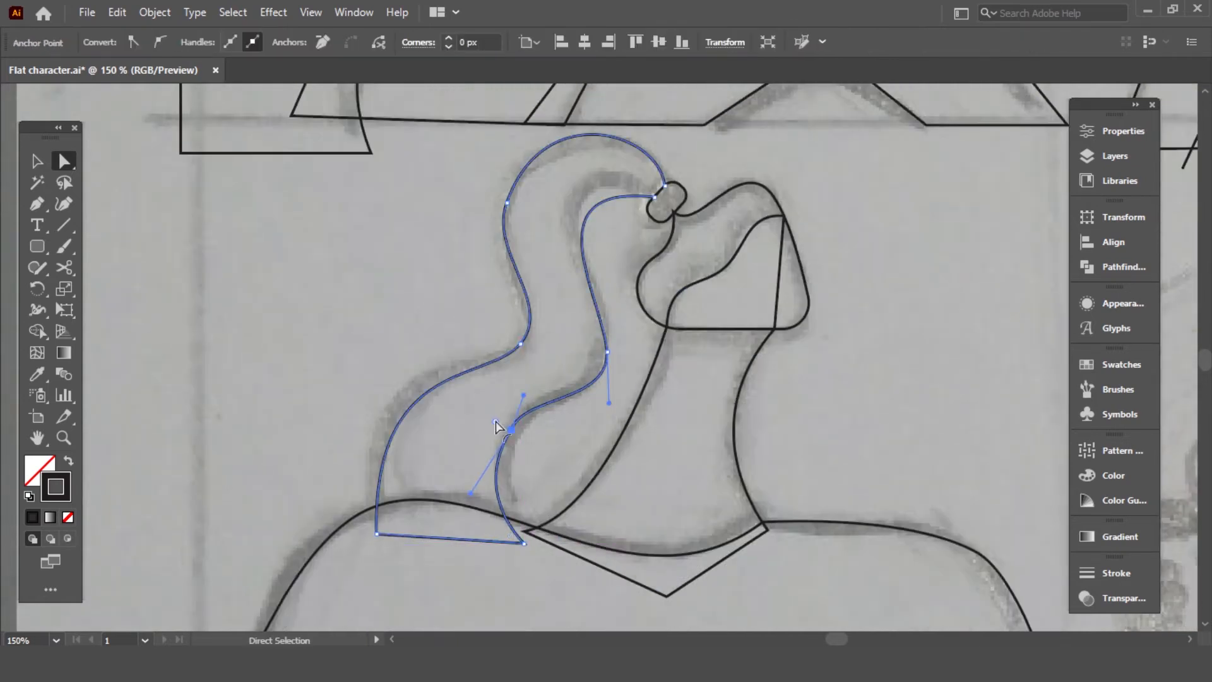
pyautogui.click(808, 399)
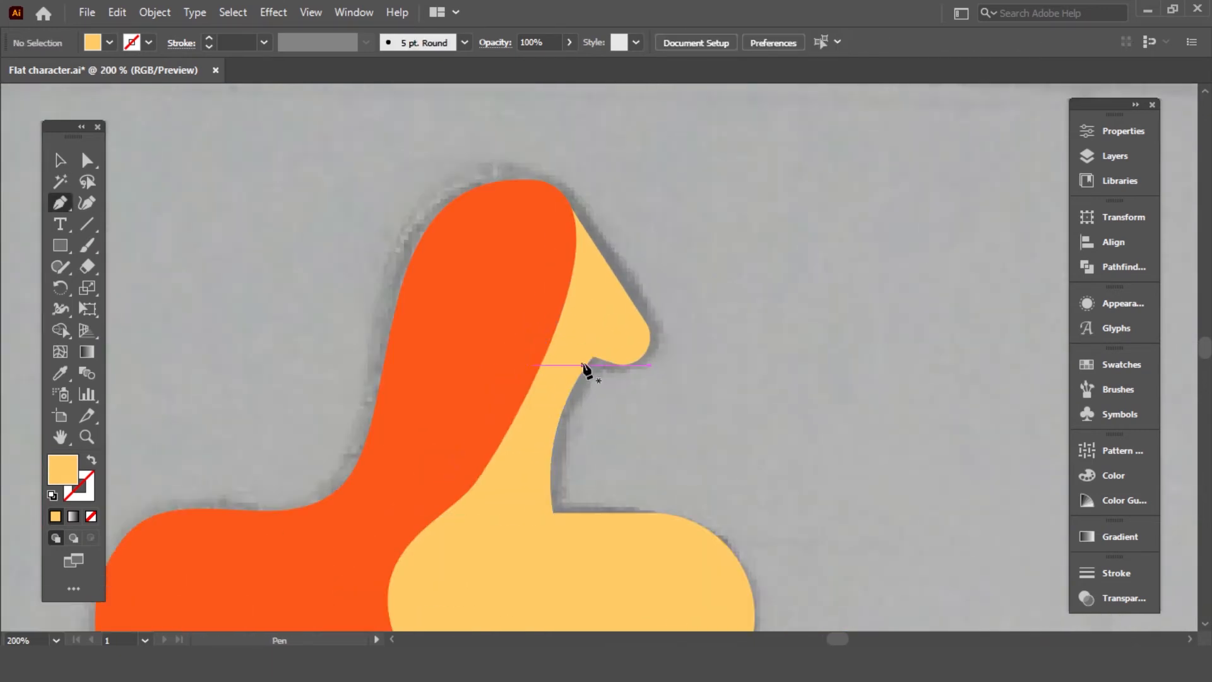
# Step: Place a point for the first character's mouth detail
pyautogui.click(60, 161)
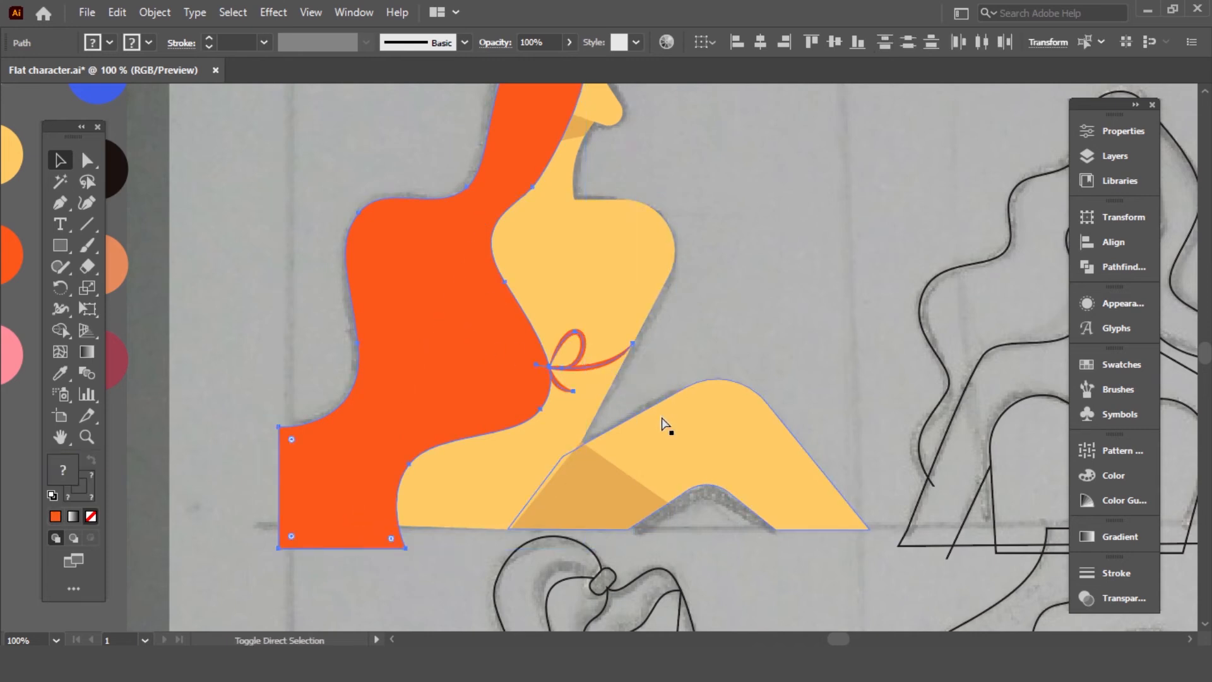
# Step: Clear the selection and select the new neck shadow shape under the chin
pyautogui.click(584, 364)
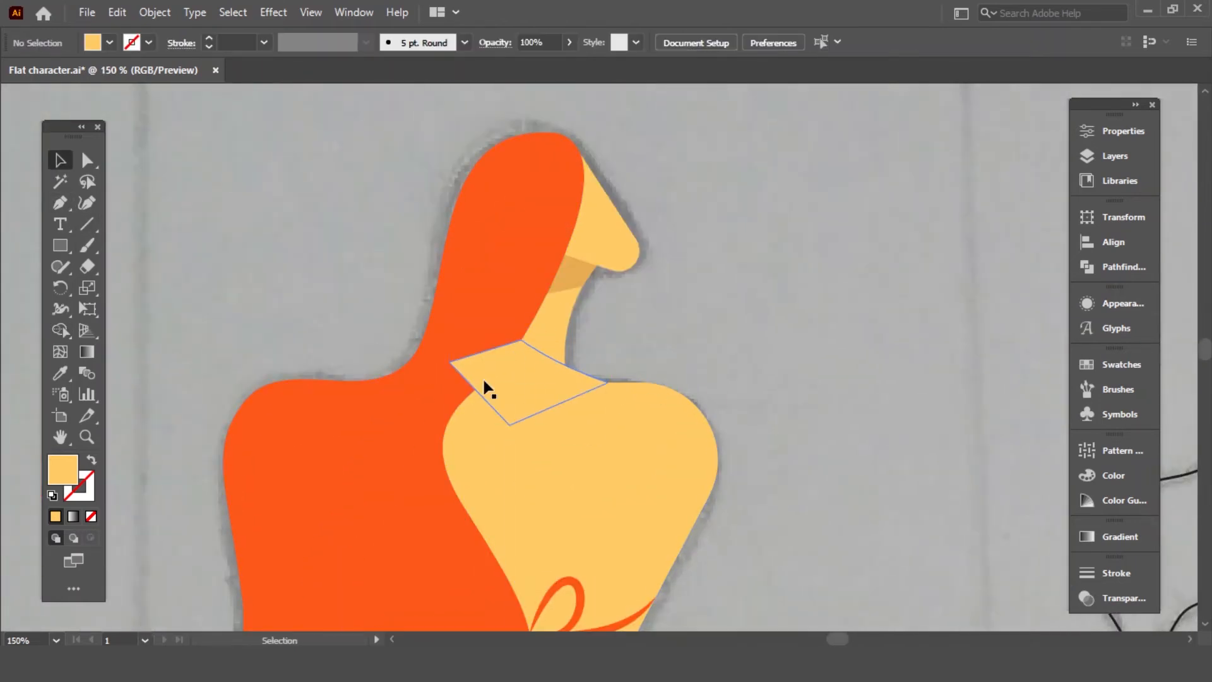
pyautogui.click(61, 329)
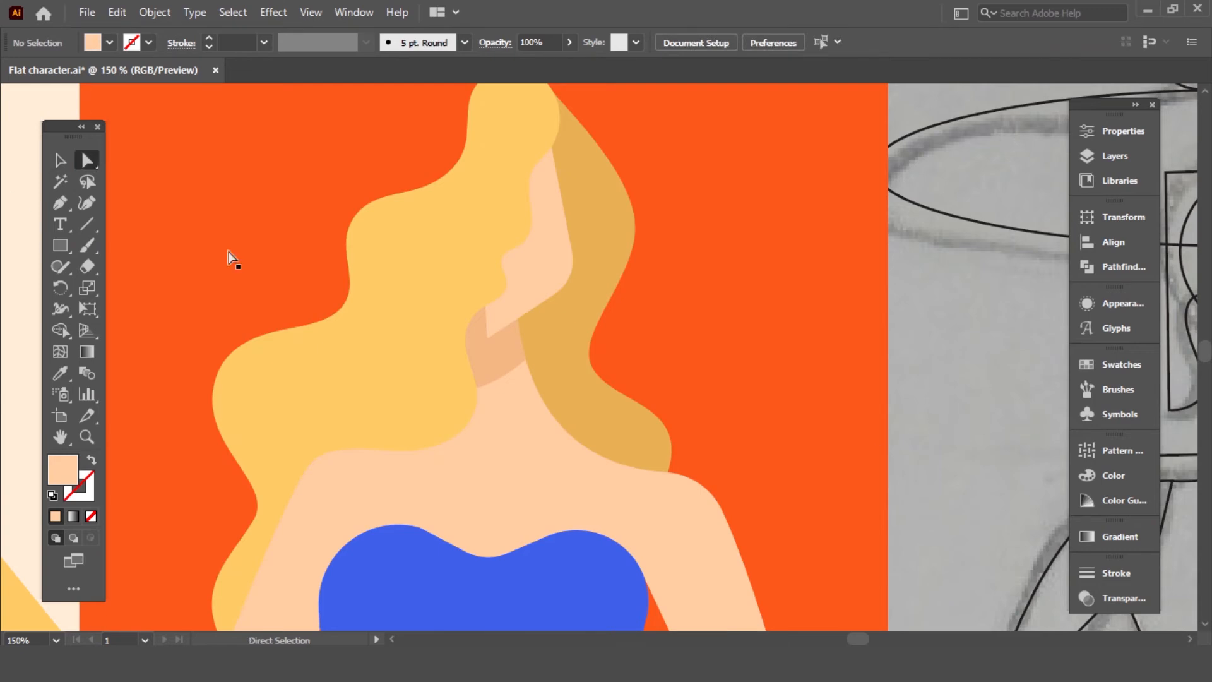
# Step: Select the blonde hair's anchor points beside the face and move the edge slightly
pyautogui.moveTo(502, 329); pyautogui.dragTo(462, 344)
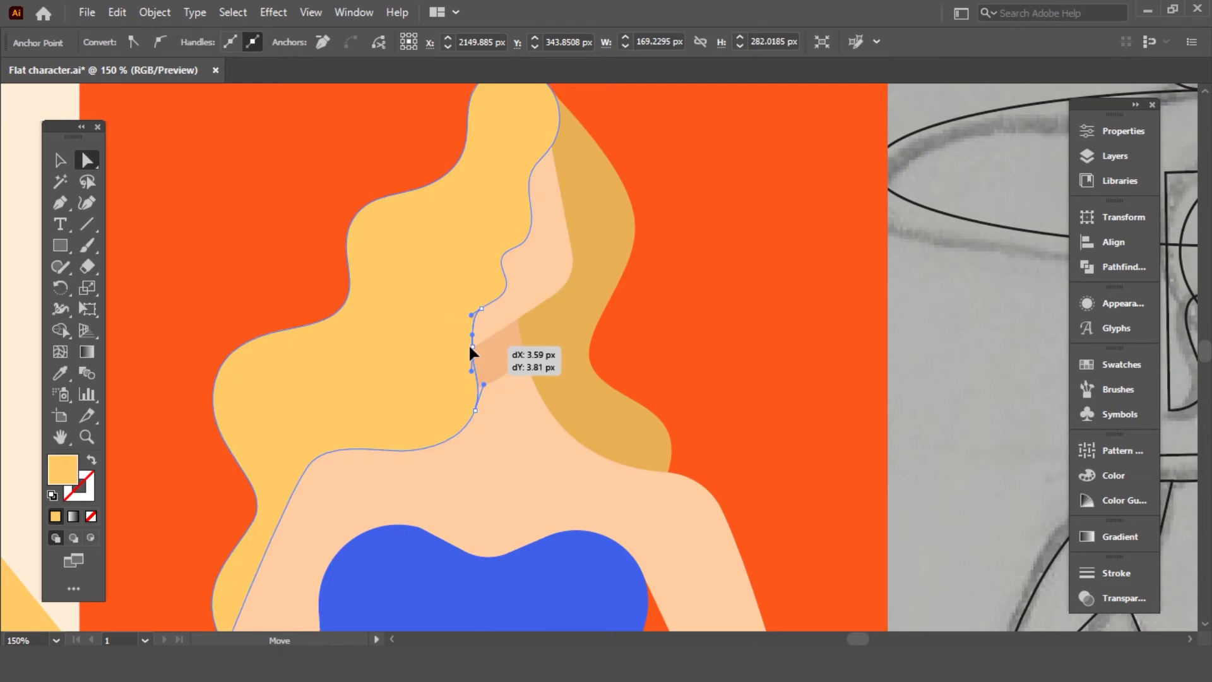
pyautogui.click(917, 398)
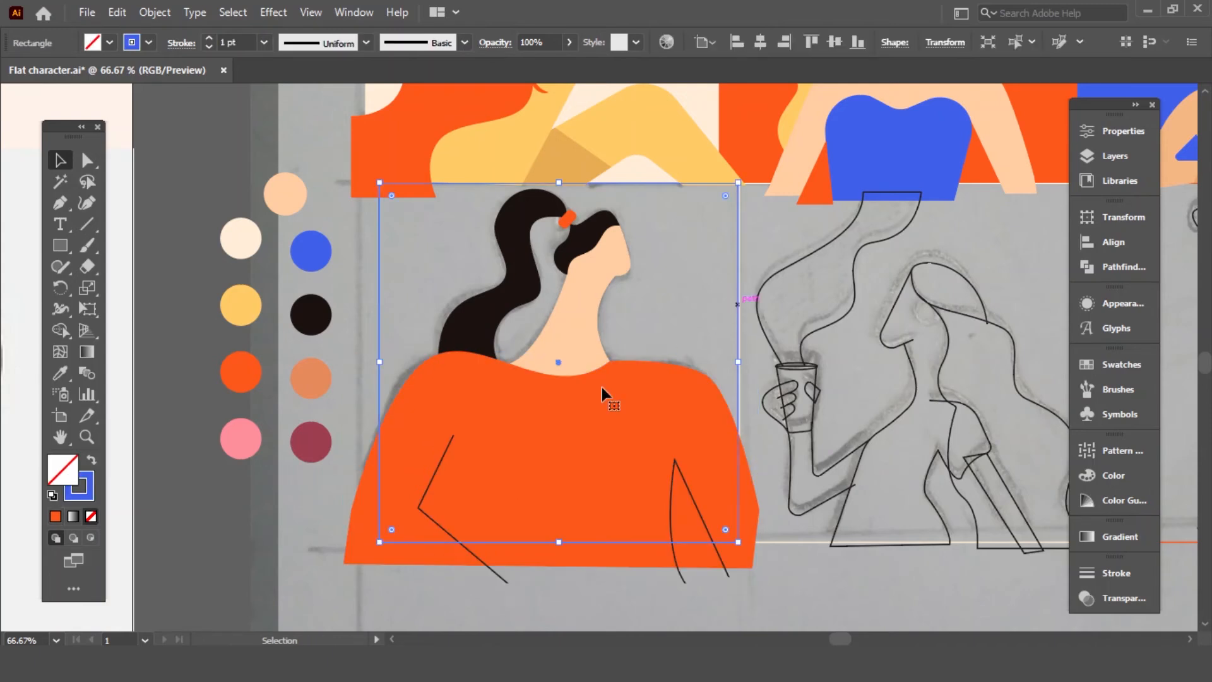
# Step: Select the black-haired character's background panel and start trimming the neck shadow
pyautogui.click(87, 161)
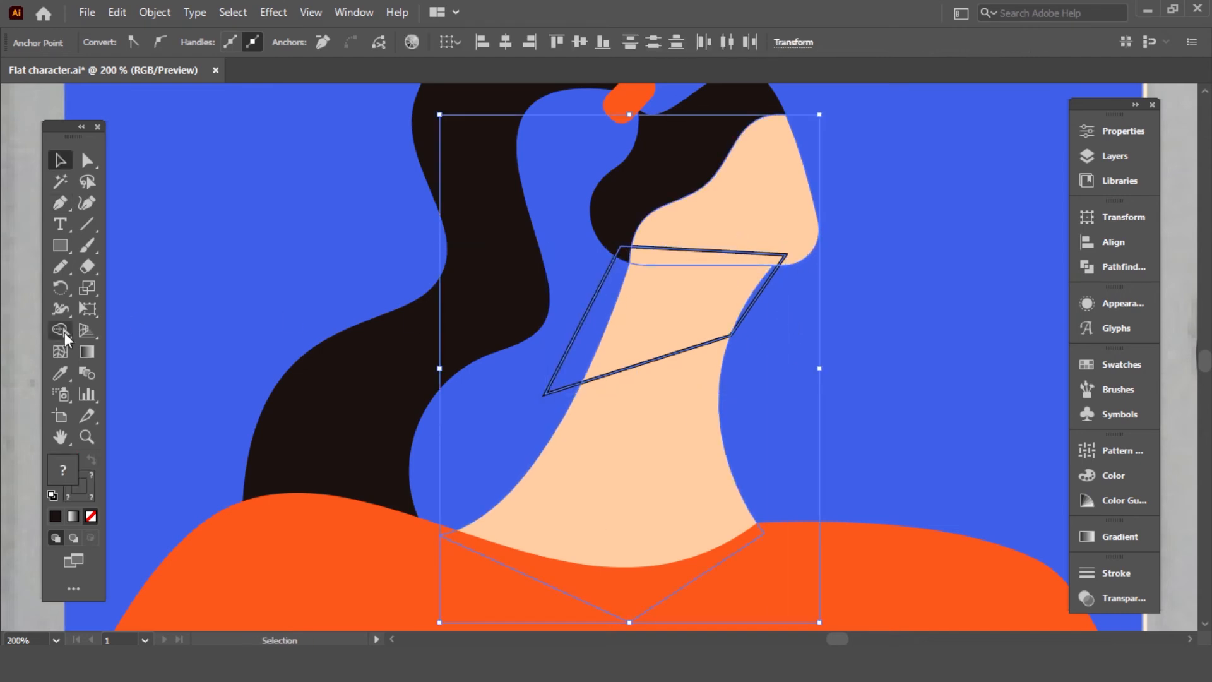
pyautogui.click(61, 330)
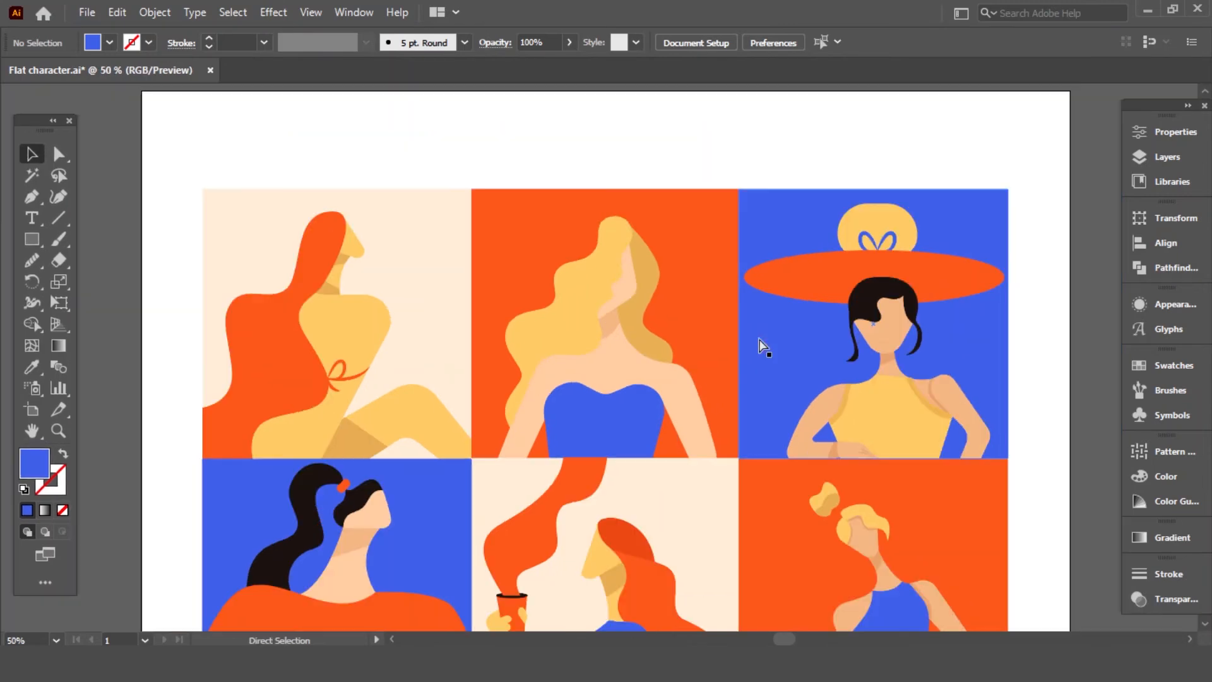
# Step: Scroll the view over the artboard to check the six coloured character panels
pyautogui.scroll(-3)
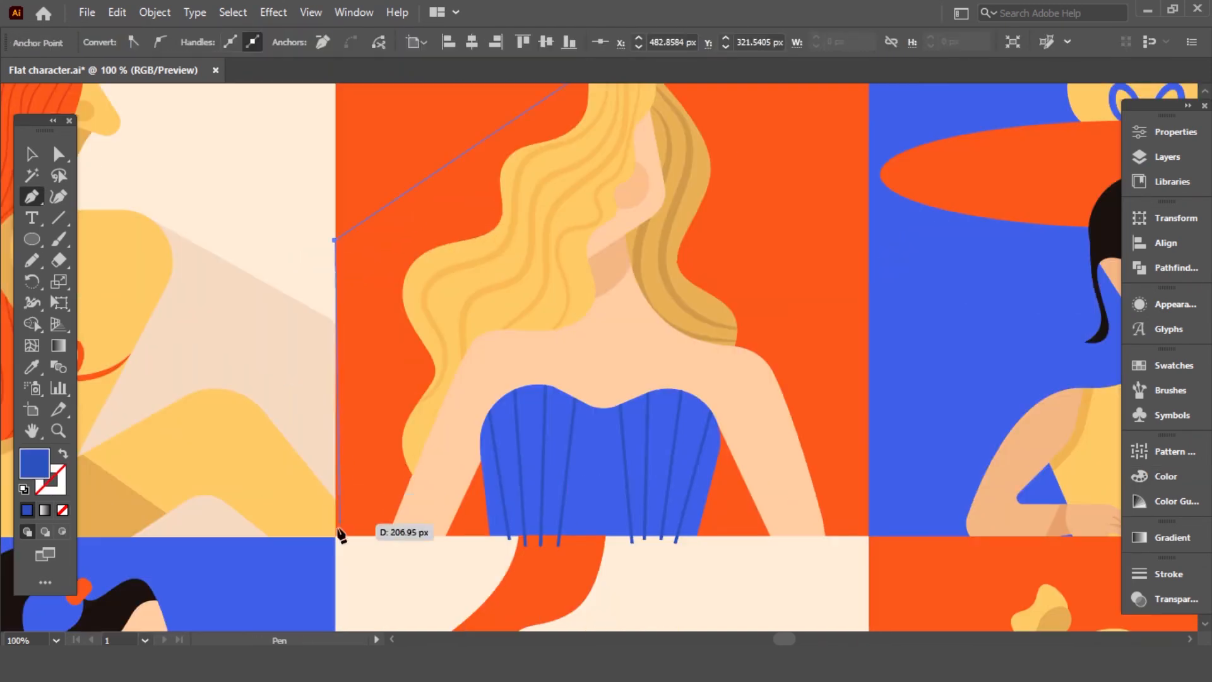
# Step: Start a new pen path with a corner point at the blonde figure's orange panel edge
pyautogui.click(602, 140)
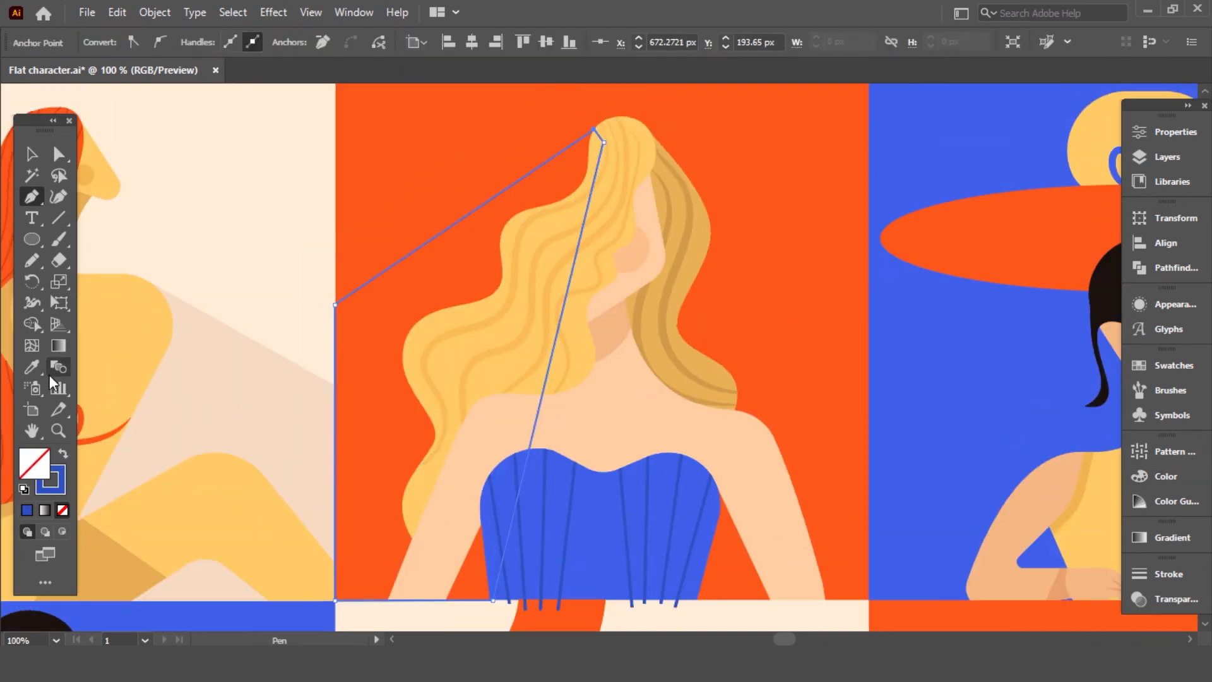